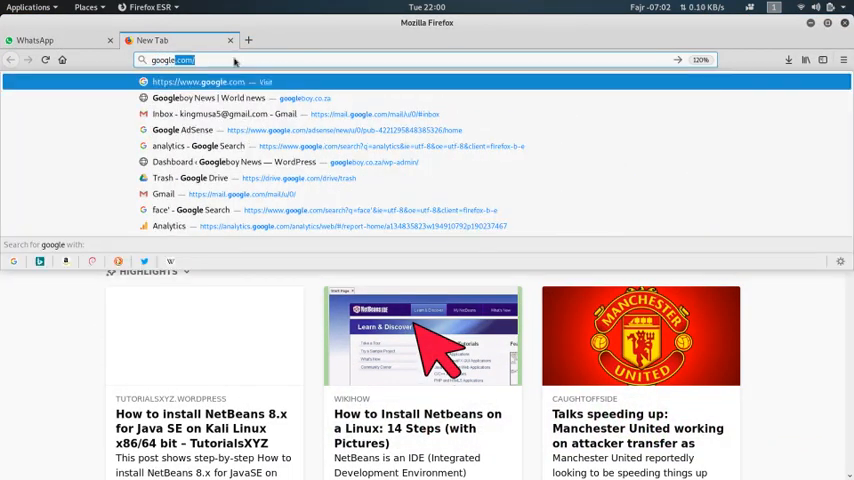
# Search Google for 'netbeans download' and reach the NetBeans IDE 8.0.2 download page
pyautogui.press('Return')
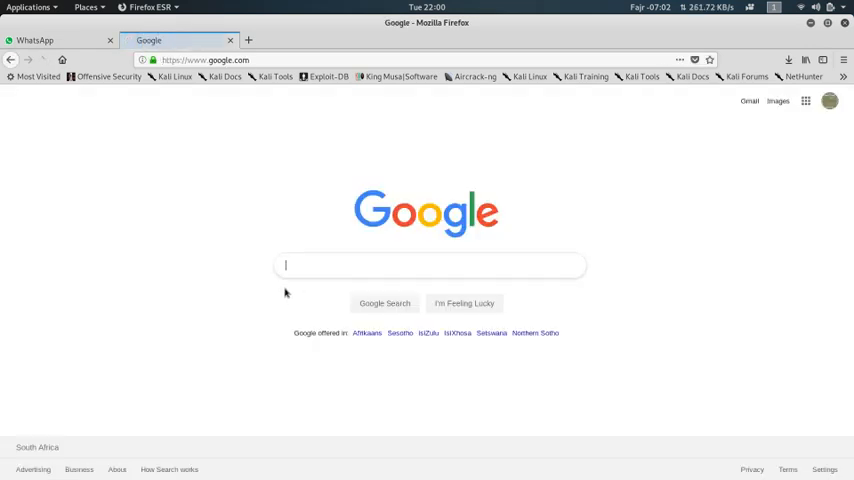
pyautogui.write('ne')
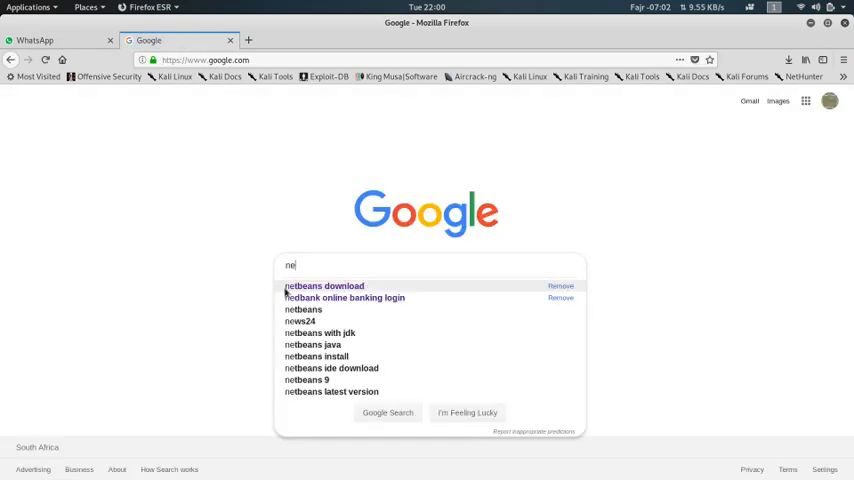
pyautogui.moveTo(312, 236)
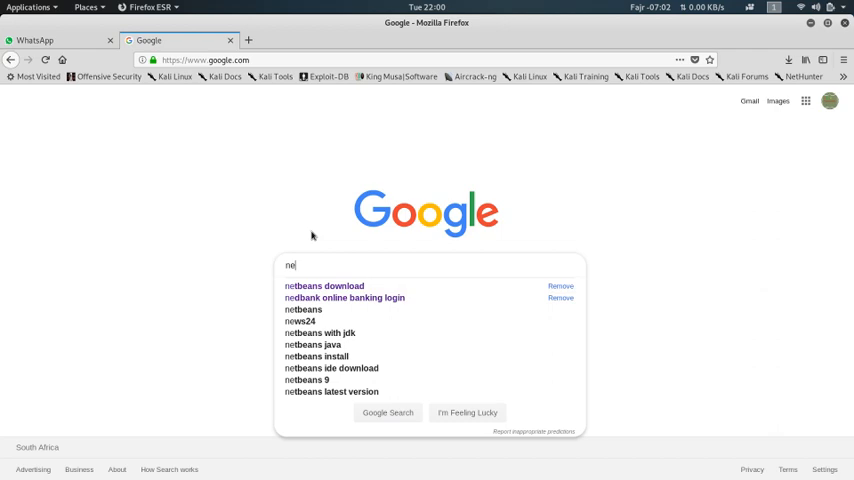
pyautogui.click(324, 286)
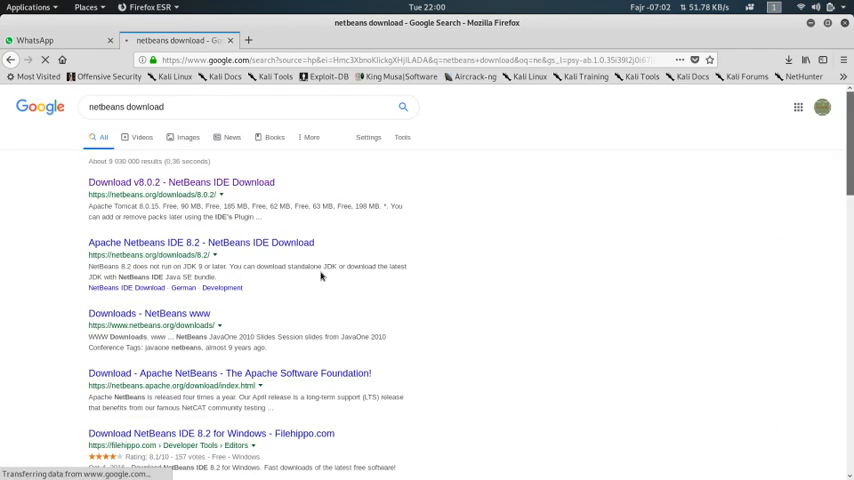
pyautogui.click(180, 182)
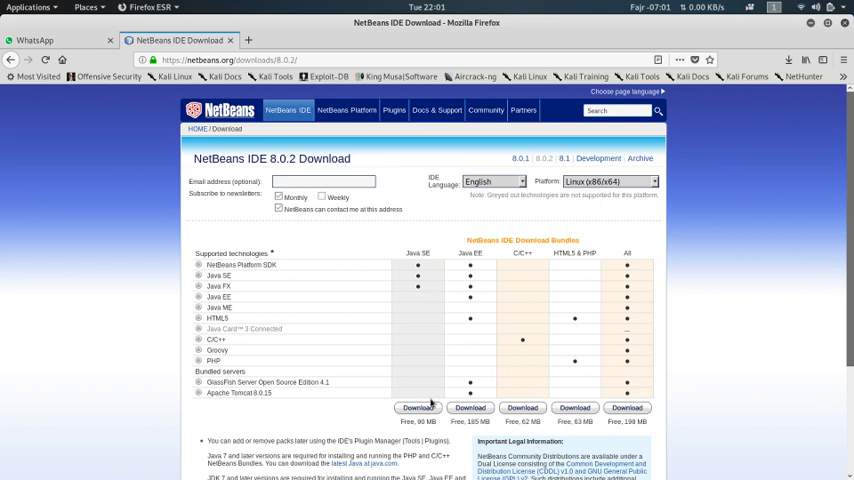
pyautogui.moveTo(520, 422)
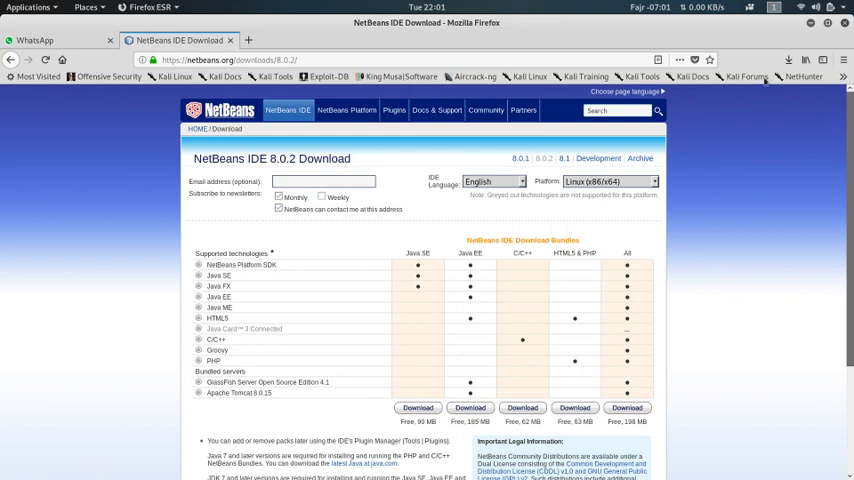
# Show Firefox's recent downloads with netbeans-8.0.2-linux.sh completed
pyautogui.click(788, 60)
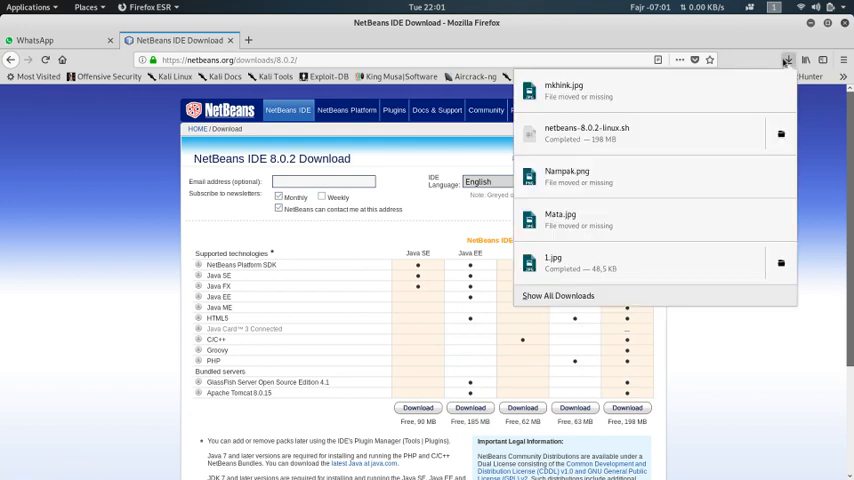
pyautogui.moveTo(634, 226)
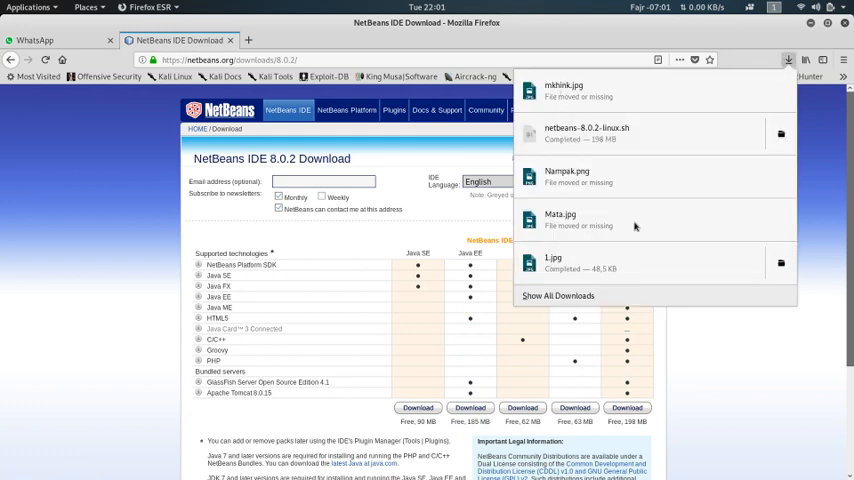
pyautogui.moveTo(584, 132)
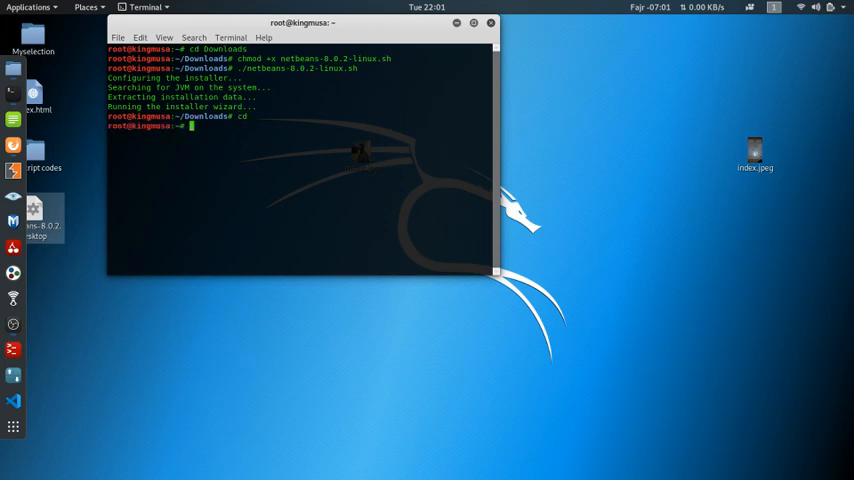
# Change into the Downloads folder with 'cd Downloads', retrying after a typo
pyautogui.write('cd')
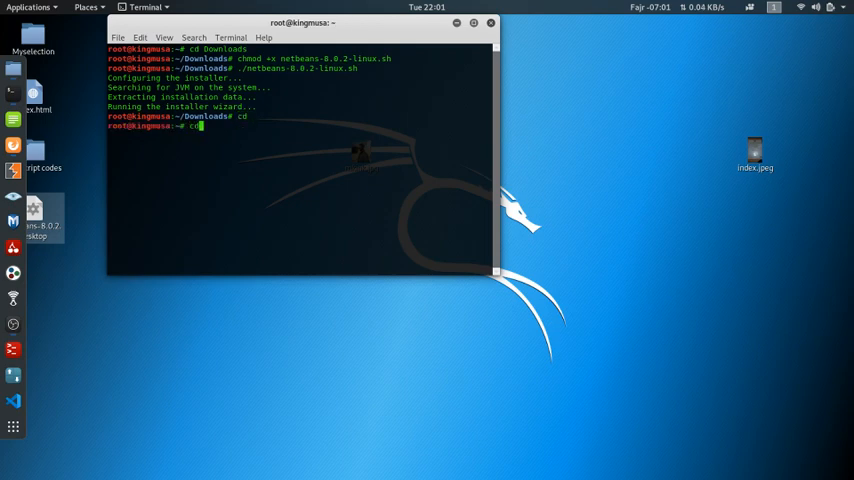
pyautogui.write('Downl')
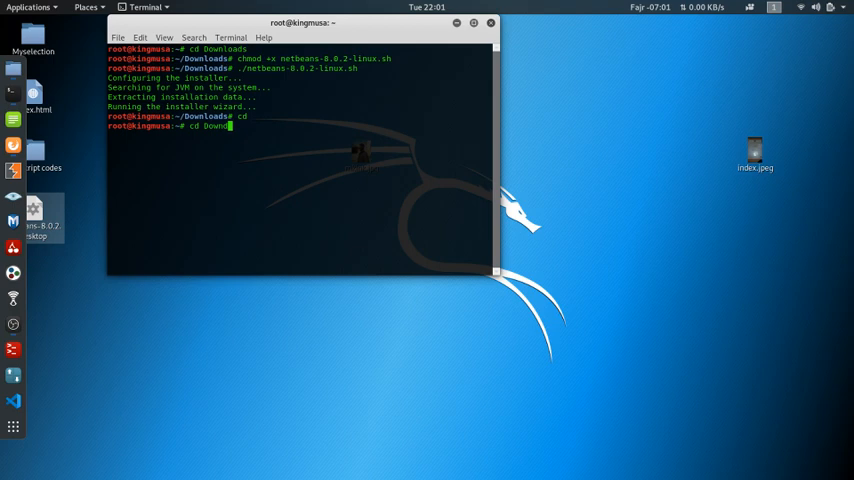
pyautogui.write('oads/')
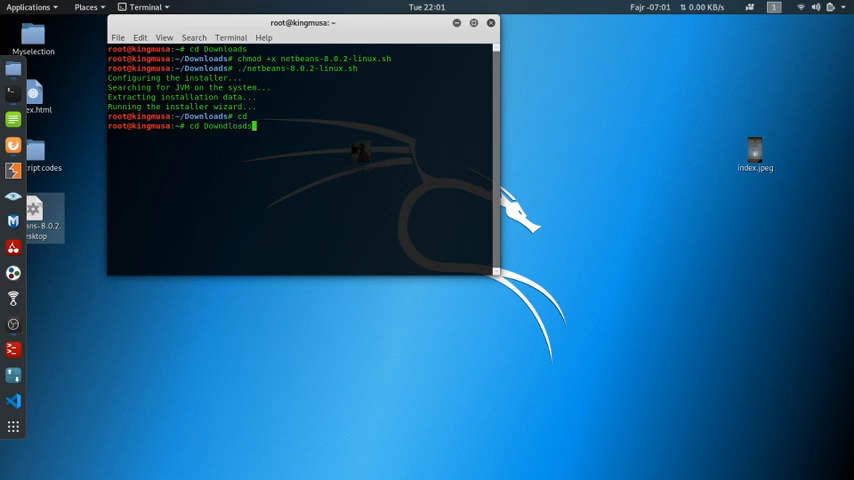
pyautogui.press('Return')
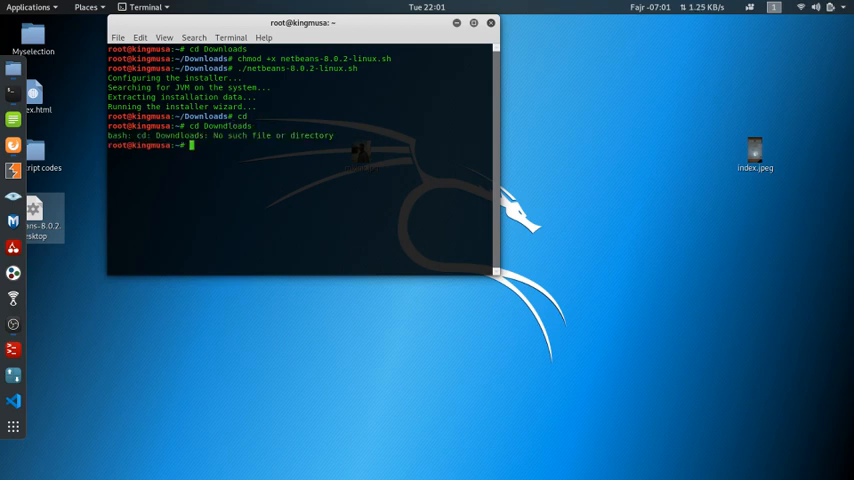
pyautogui.write('cd')
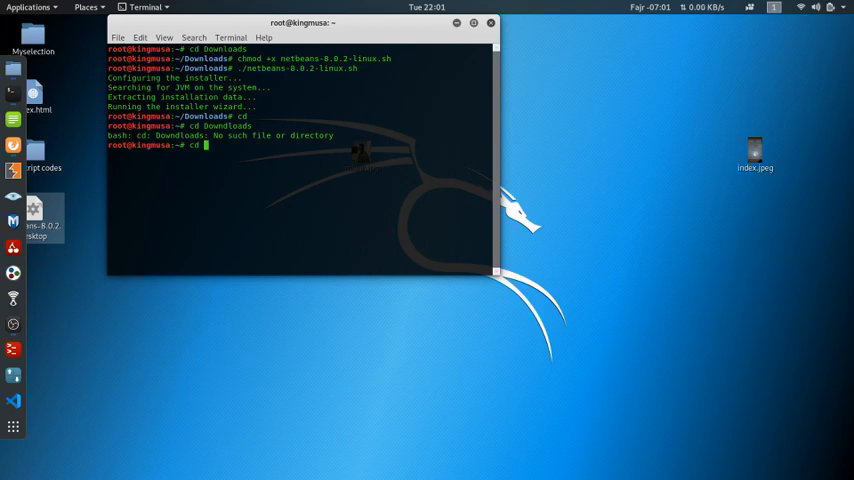
pyautogui.write('Downloads')
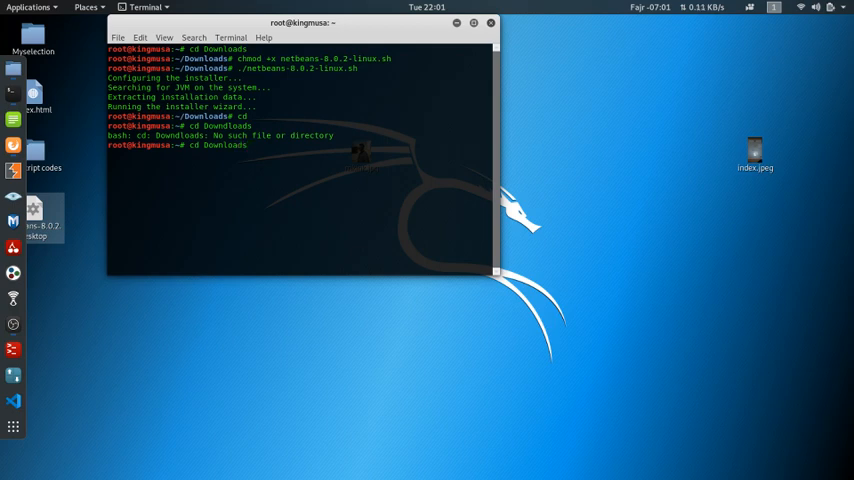
pyautogui.press('Return')
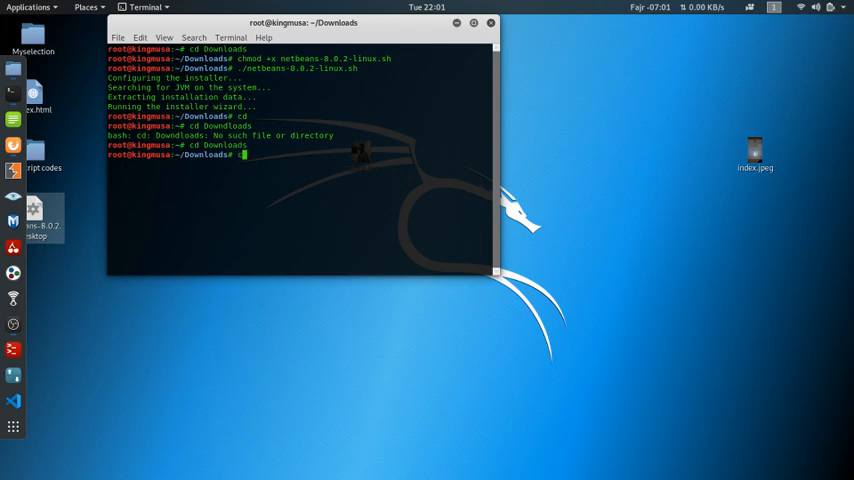
# Begin a 'chmod +x' command for the installer script
pyautogui.write('chm')
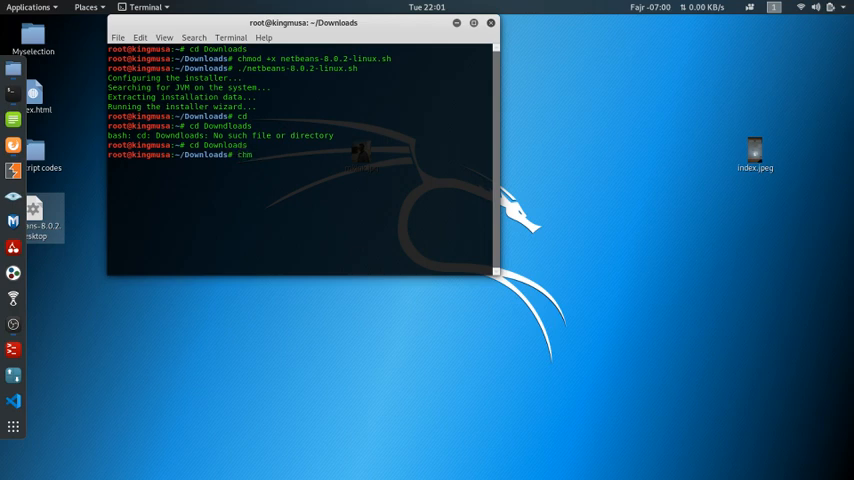
pyautogui.write('od')
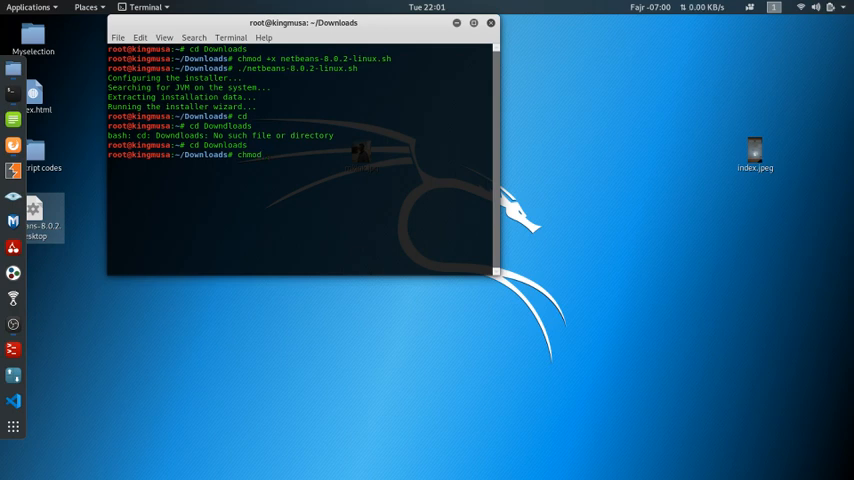
pyautogui.write('+')
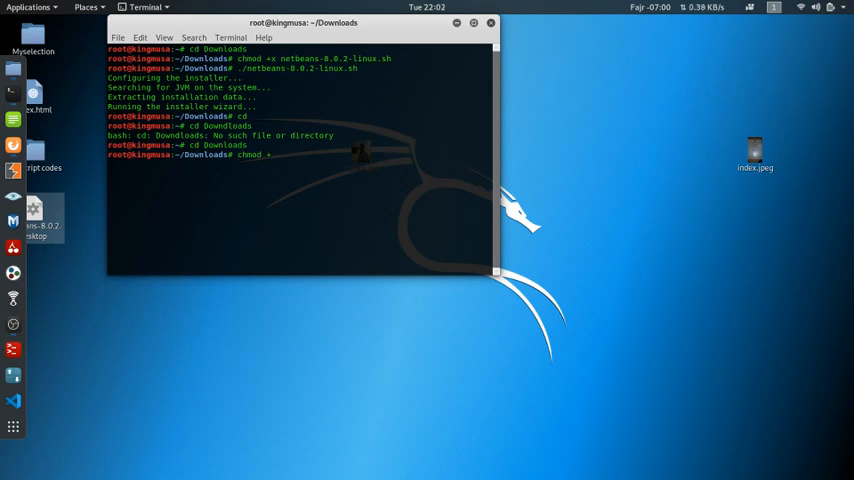
pyautogui.write('x')
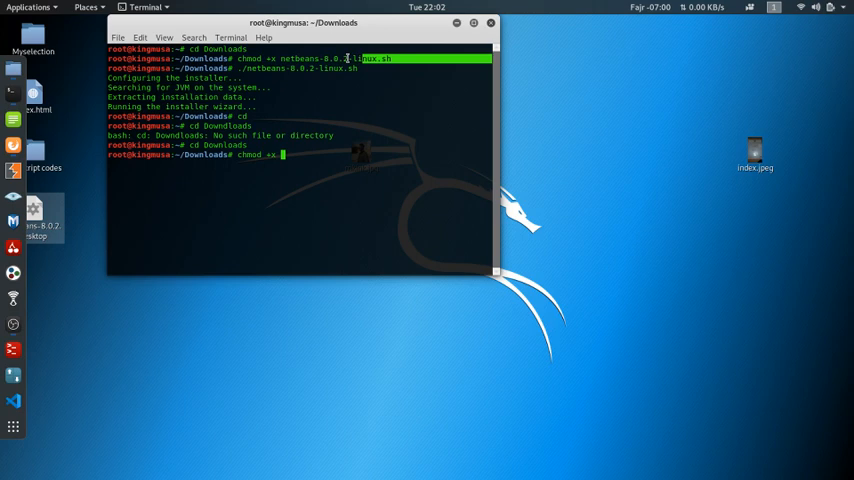
# Complete the chmod command by pasting netbeans-8.0.2-linux.sh into it
pyautogui.rightClick(340, 58)
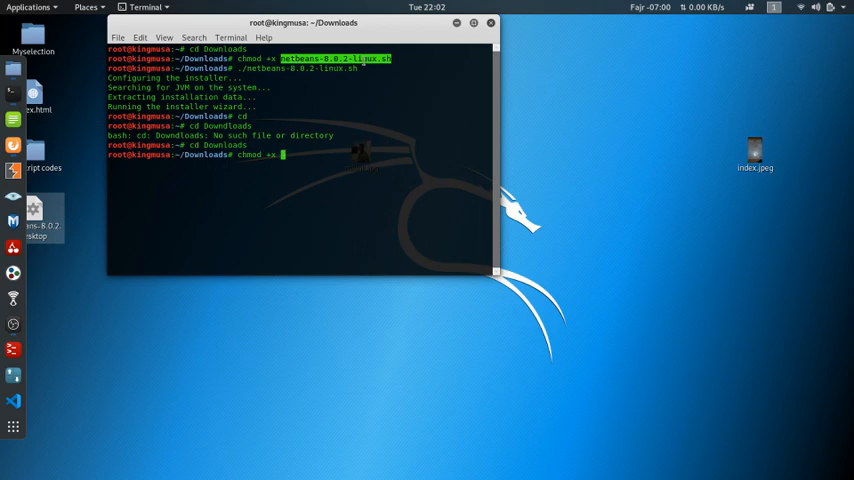
pyautogui.rightClick(284, 156)
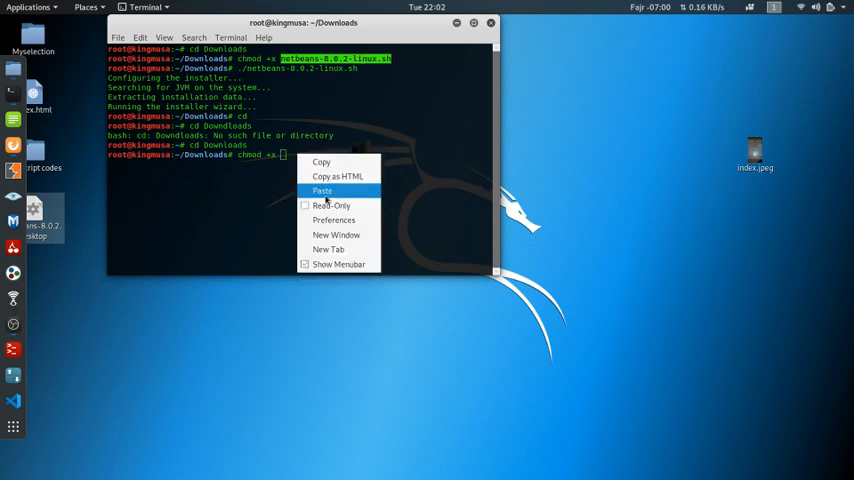
pyautogui.click(322, 192)
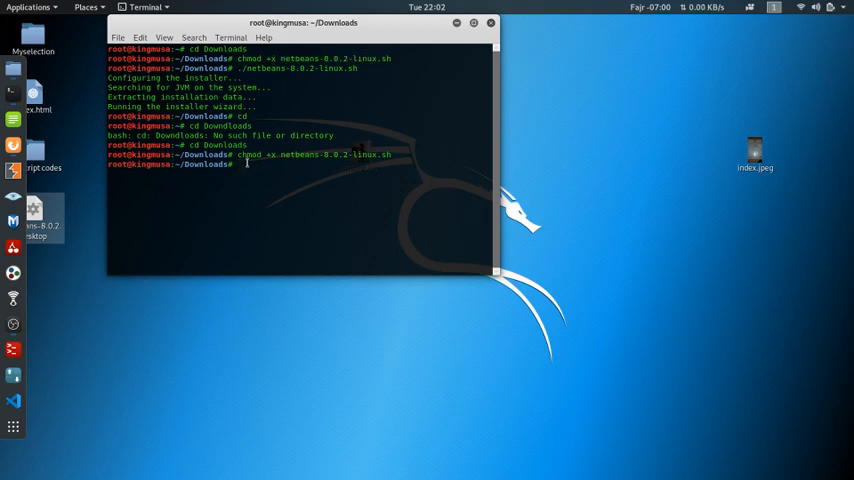
# Run './netbeans-8.0.2-linux.sh' to launch the NetBeans installer
pyautogui.write('./')
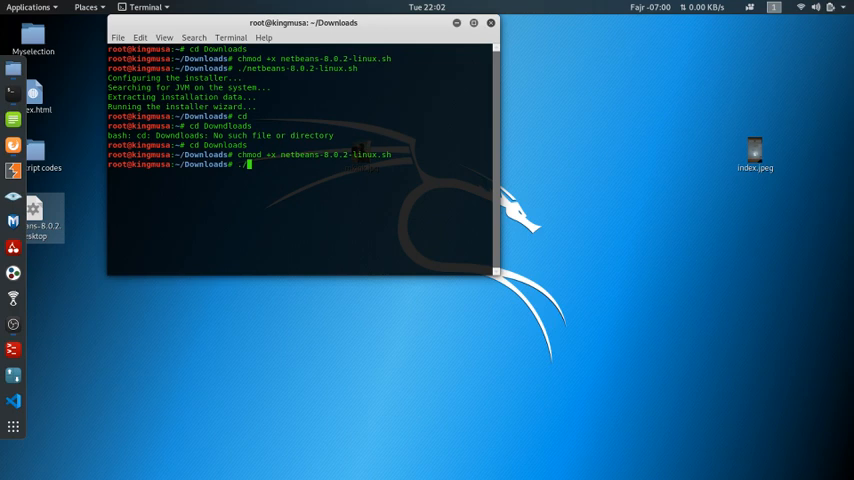
pyautogui.rightClick(250, 164)
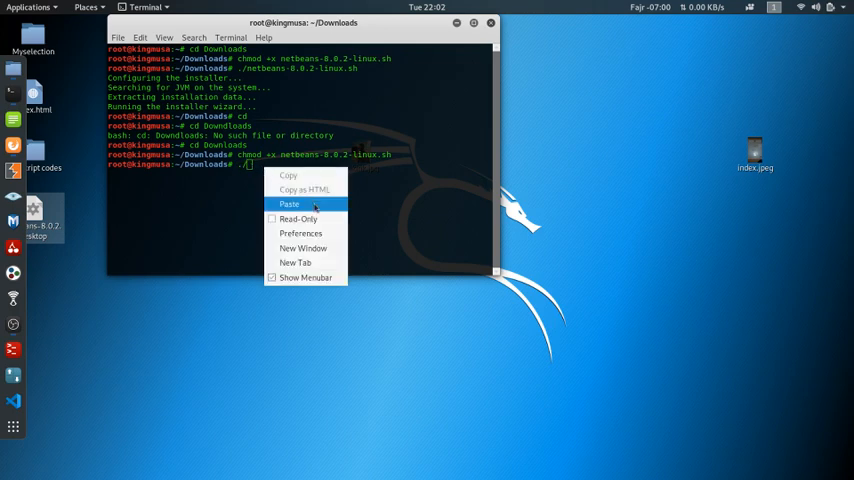
pyautogui.click(288, 204)
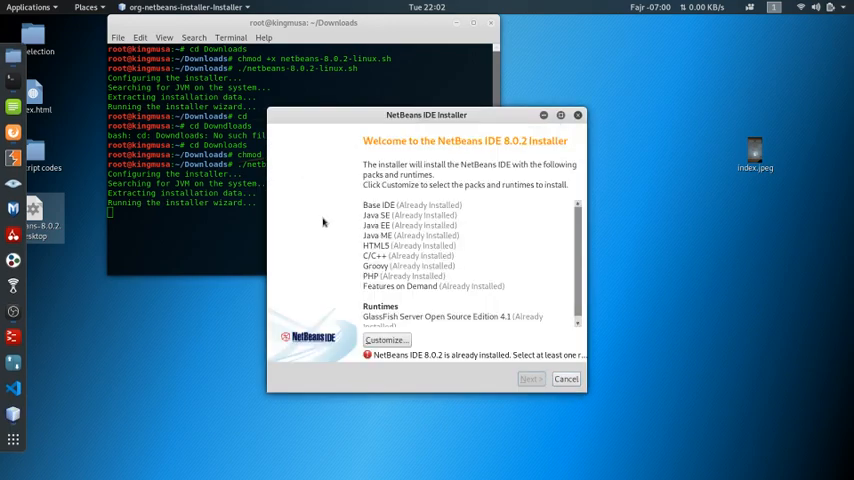
# Cancel the installer since NetBeans IDE 8.0.2 is already installed, confirming with Yes
pyautogui.scroll(-3)
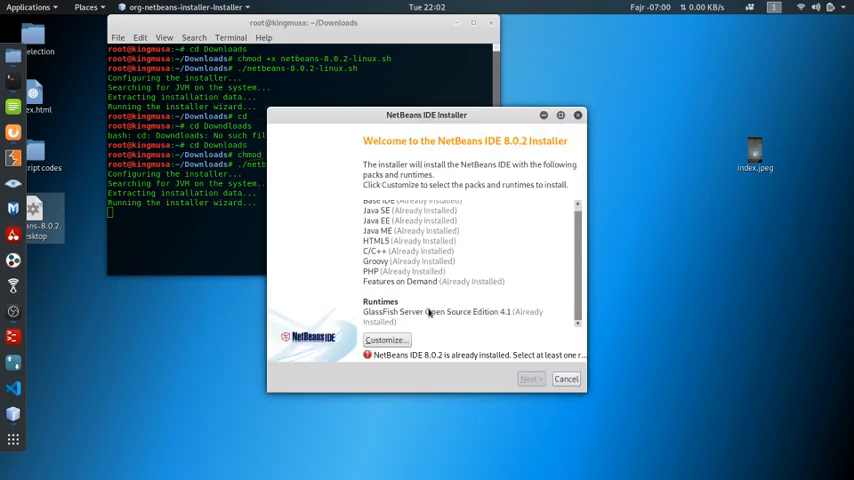
pyautogui.moveTo(440, 260)
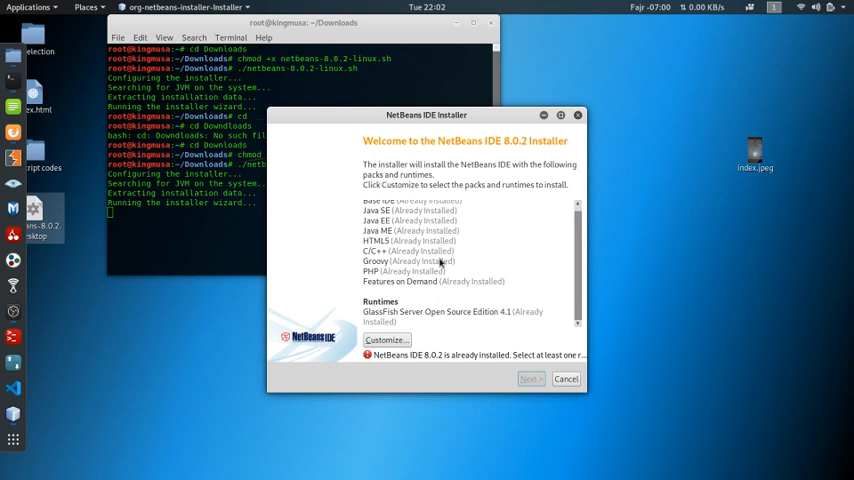
pyautogui.moveTo(556, 178)
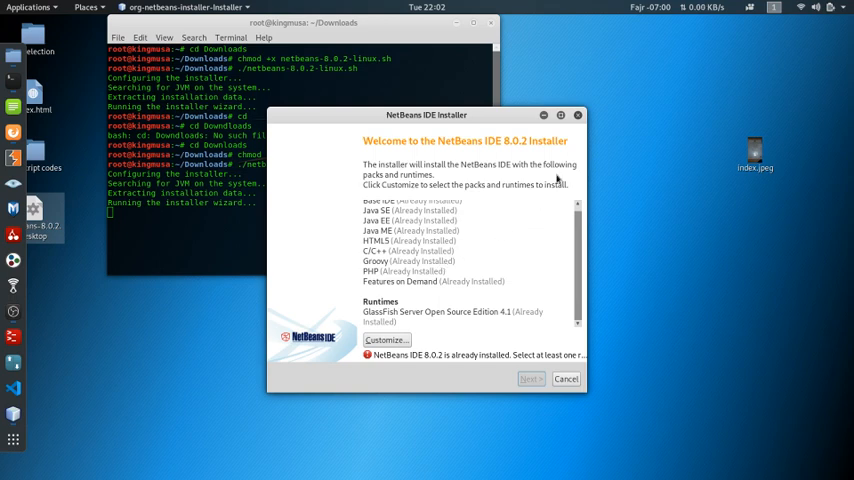
pyautogui.moveTo(584, 130)
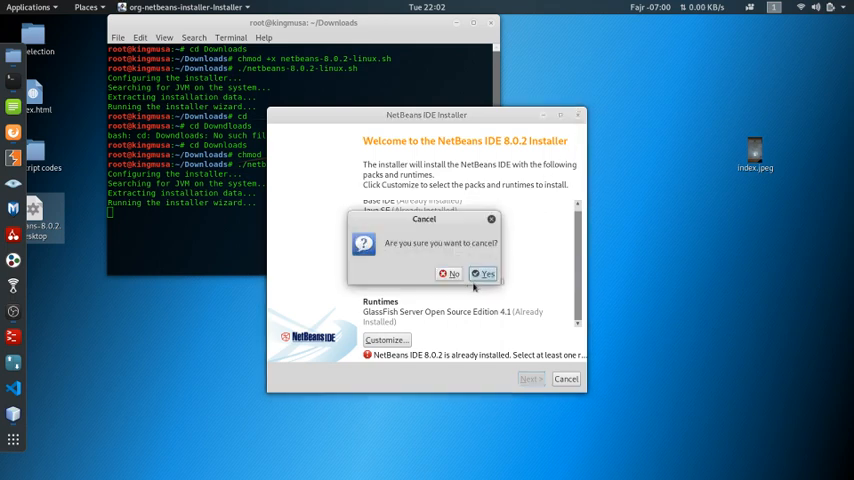
pyautogui.click(484, 272)
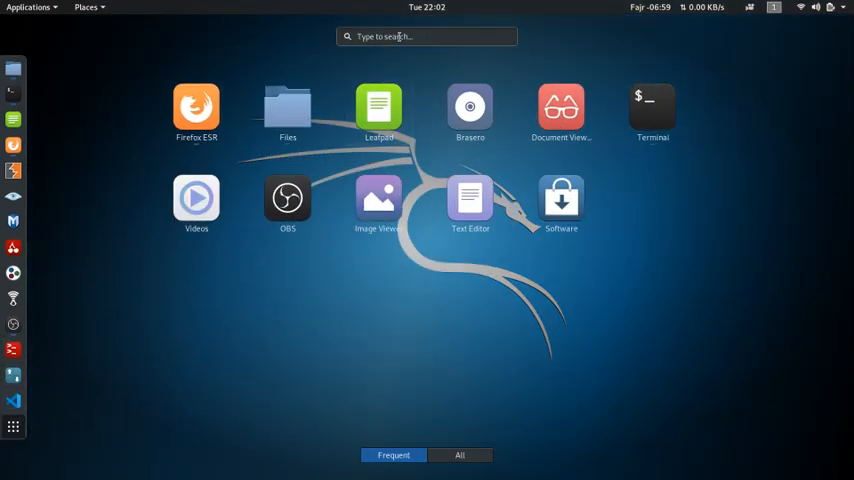
# Launch NetBeans IDE 8.0.2 from the Activities search 'net' and start File > New Project
pyautogui.write('net')
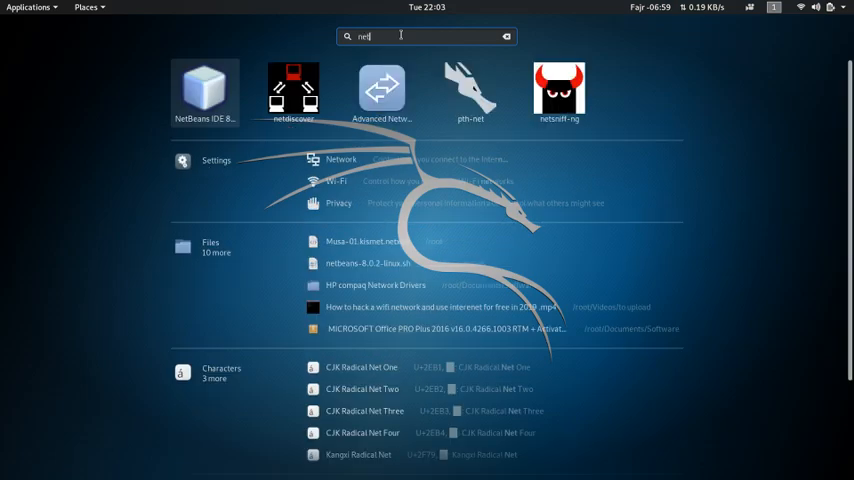
pyautogui.rightClick(204, 90)
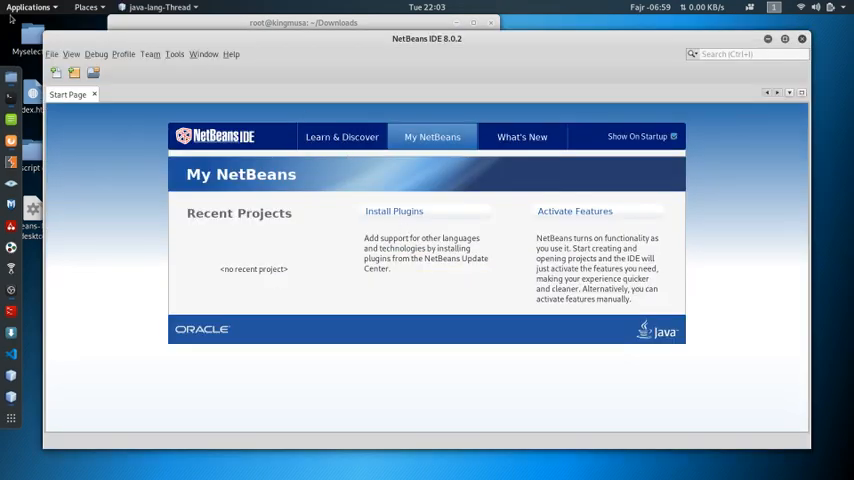
pyautogui.click(52, 54)
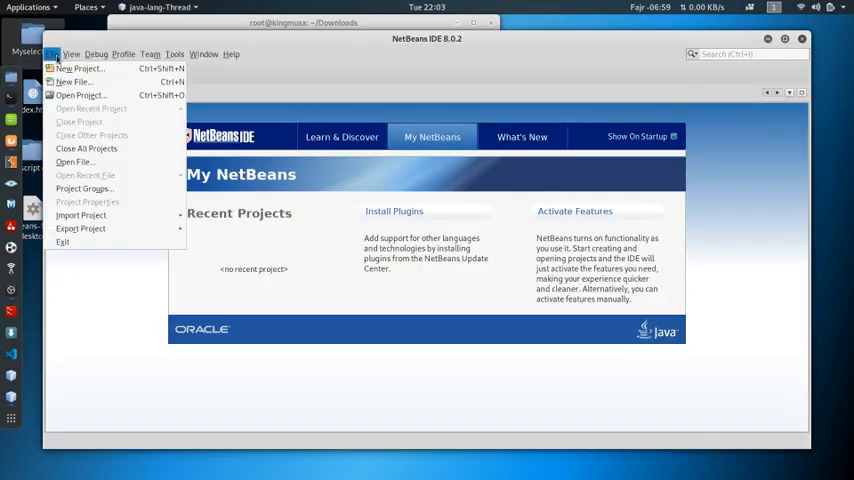
pyautogui.click(80, 68)
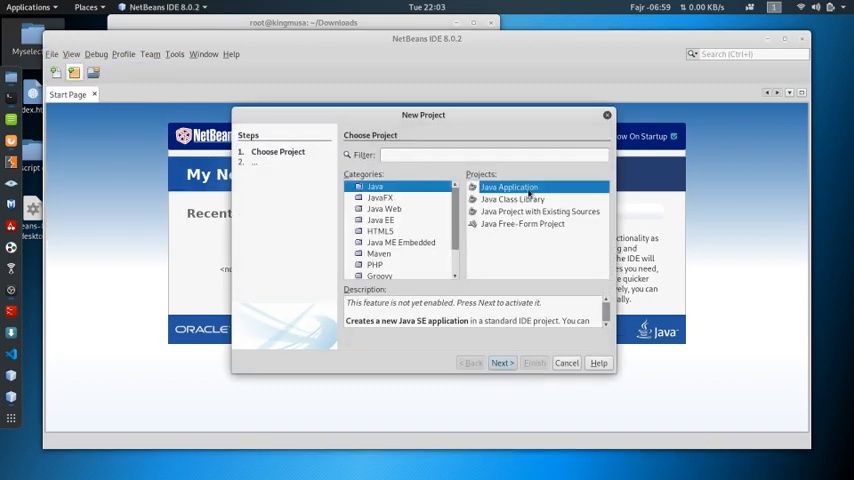
pyautogui.moveTo(494, 380)
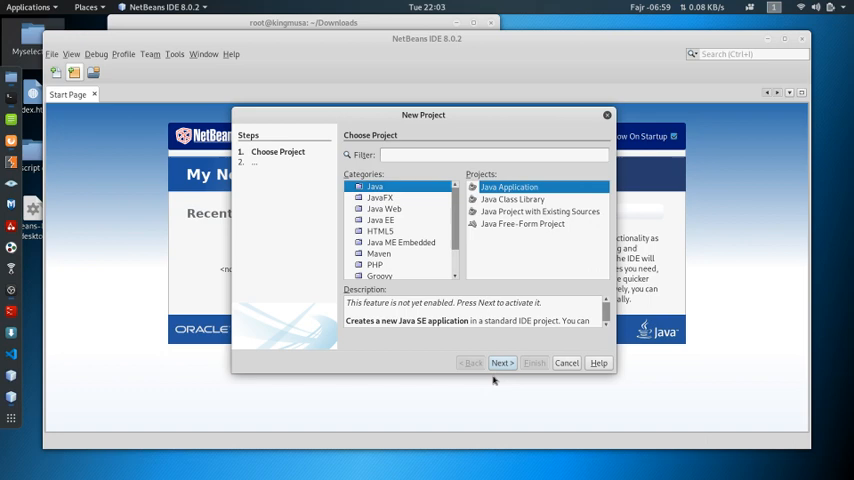
pyautogui.moveTo(466, 226)
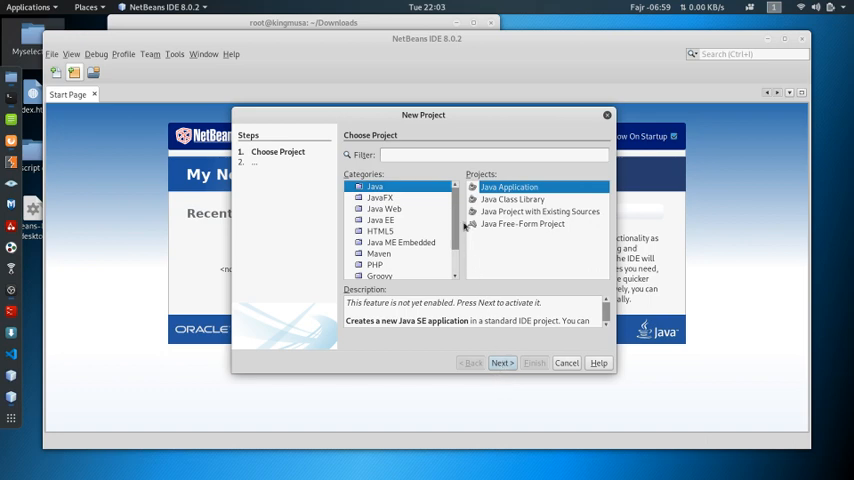
pyautogui.moveTo(464, 252)
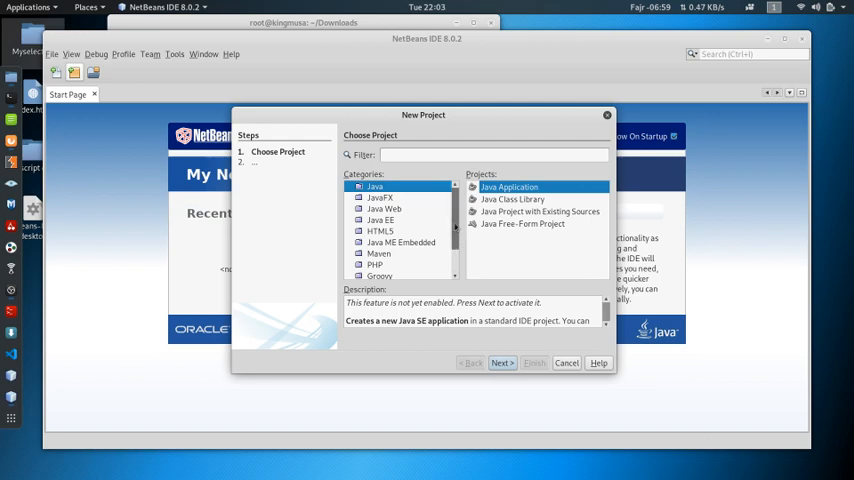
pyautogui.moveTo(460, 208)
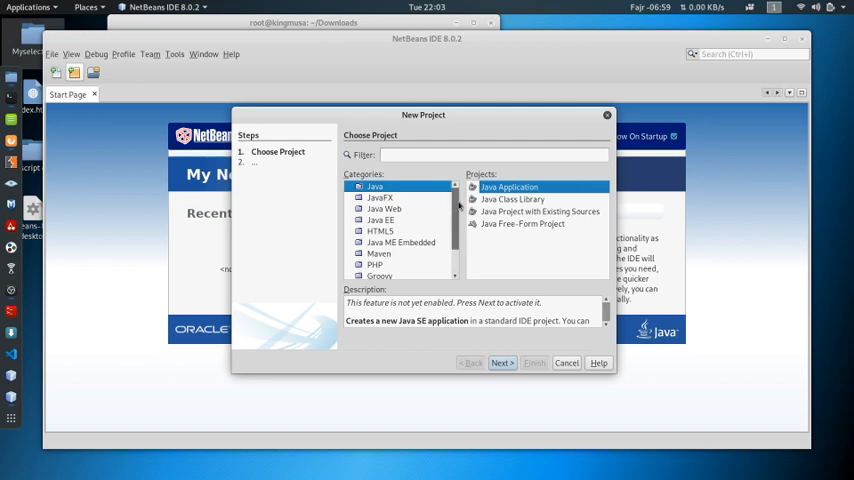
# Continue with Java > Java Application to the name and location step
pyautogui.scroll(-3)
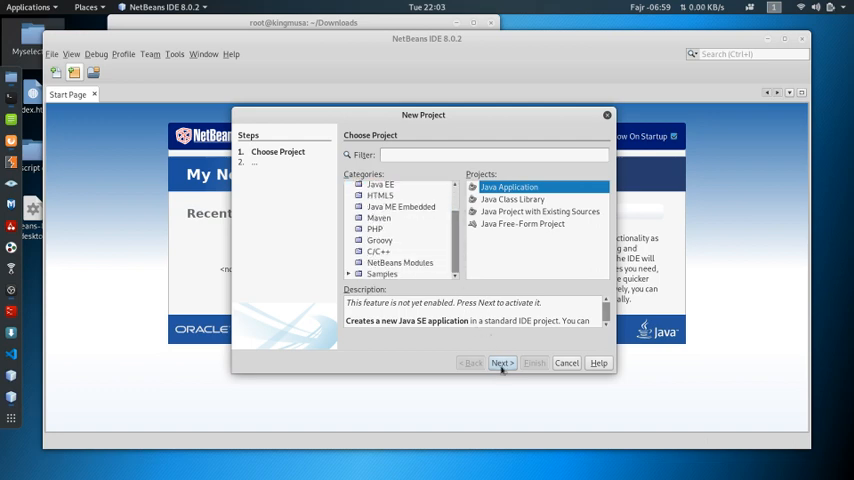
pyautogui.click(502, 362)
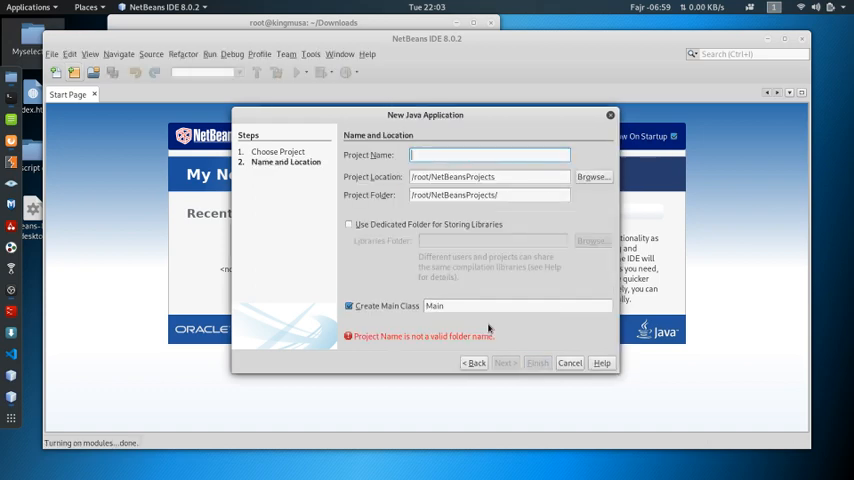
# Create the Java Application project 'musa' with main class musa.Musa in /root/NetBeansProjects/musa
pyautogui.write('kmusa')
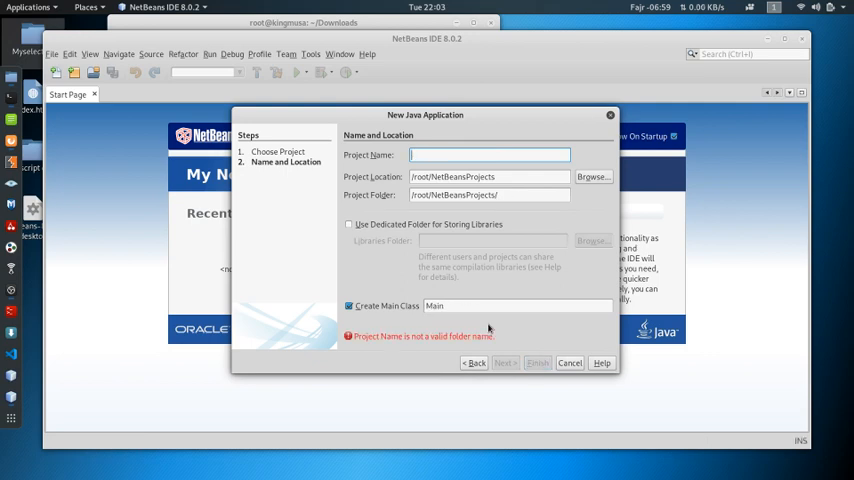
pyautogui.write('musa')
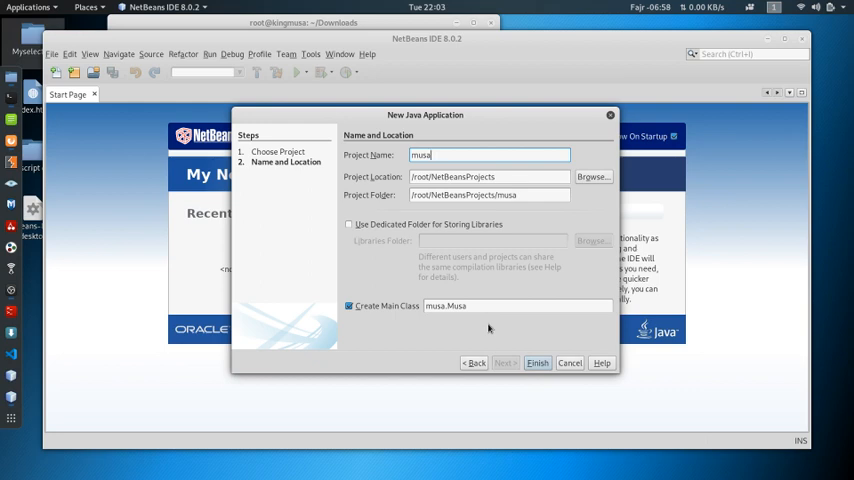
pyautogui.click(536, 362)
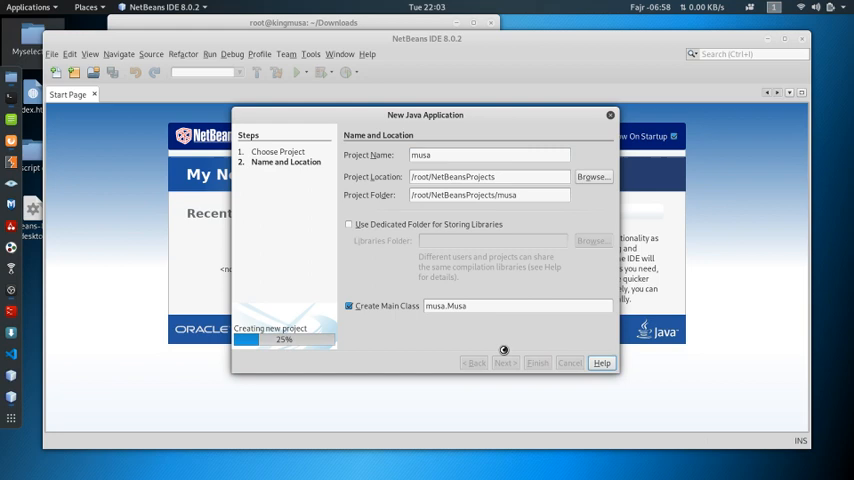
pyautogui.click(536, 362)
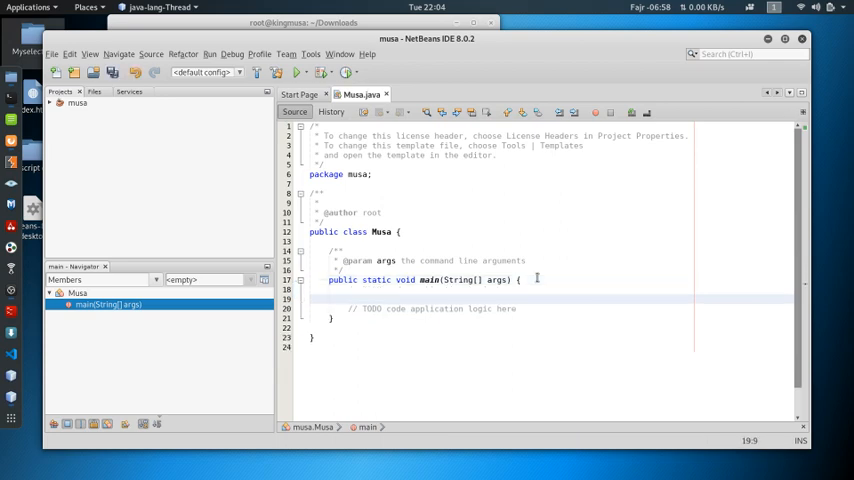
# Place the cursor inside the main method of Musa.java
pyautogui.click(348, 298)
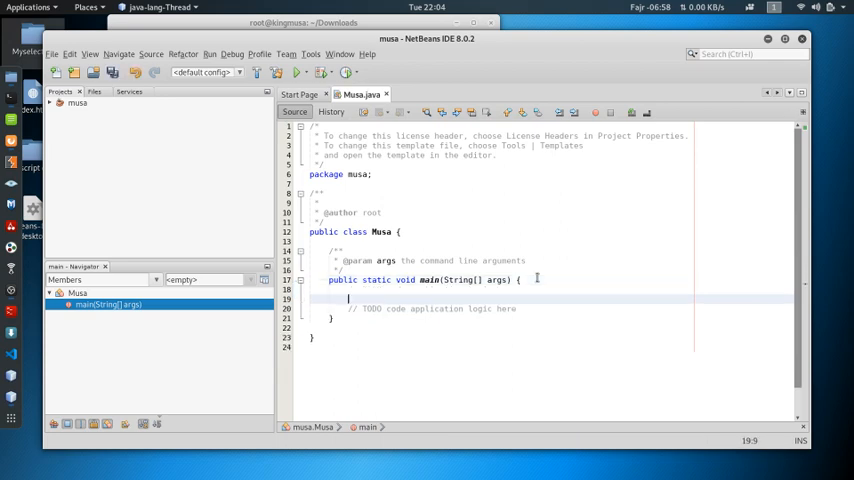